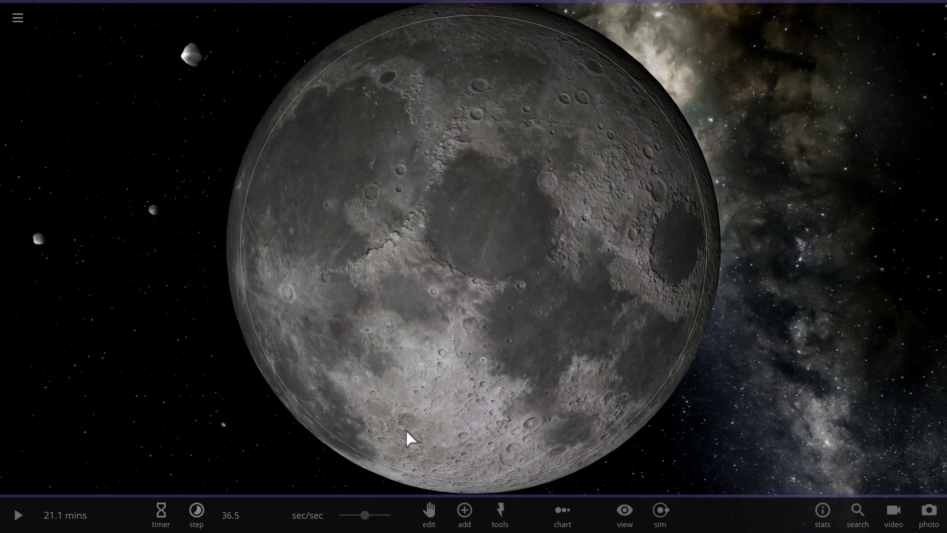
# - Zoom out from the Moon and run the simulation so impacts leave molten patches
pyautogui.scroll(-3)
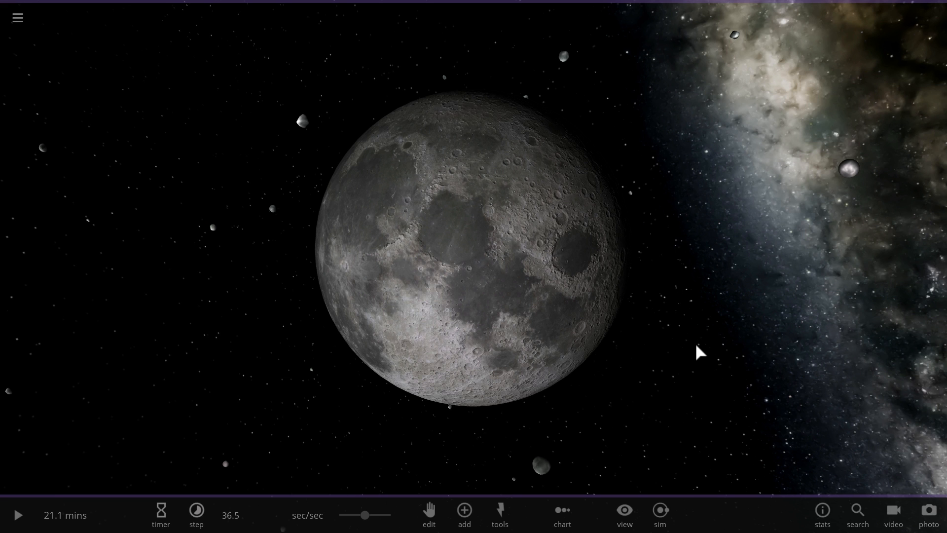
pyautogui.click(17, 515)
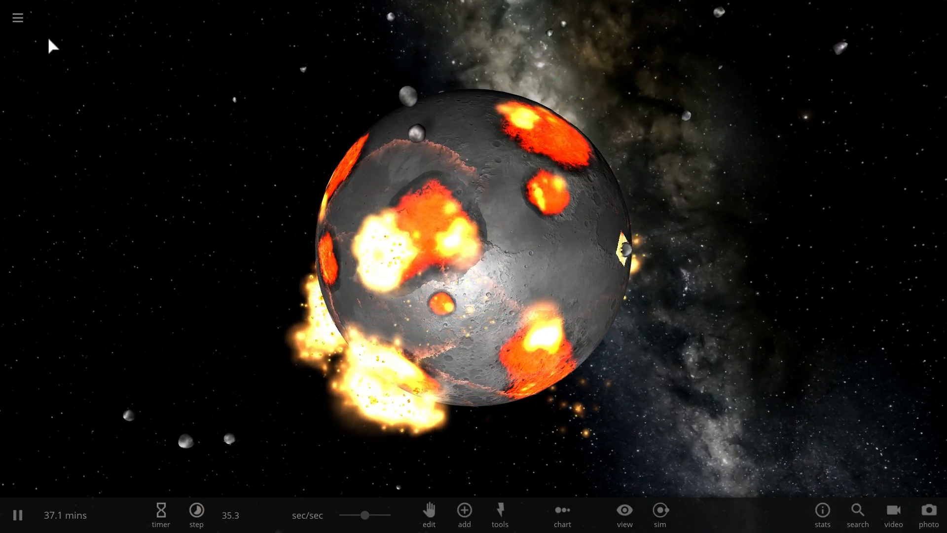
pyautogui.moveTo(115, 84)
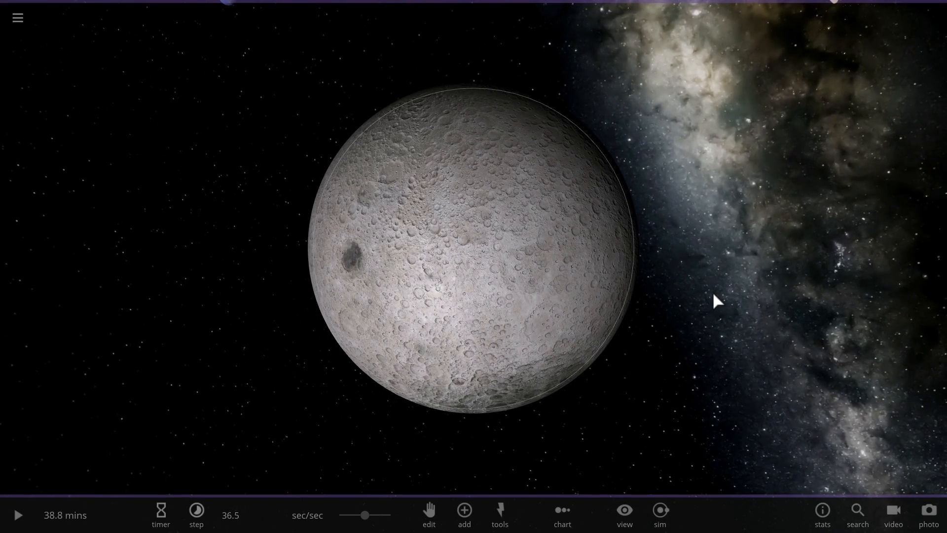
pyautogui.moveTo(448, 483)
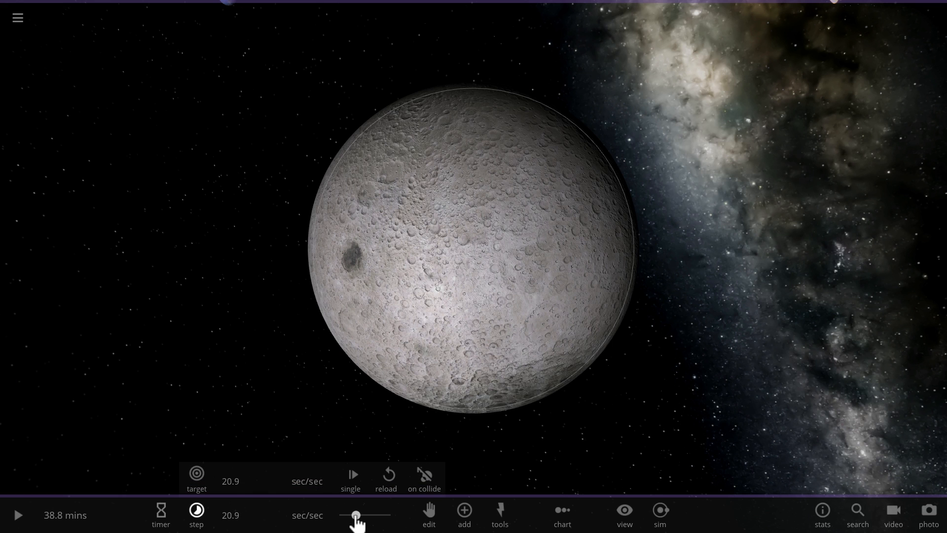
# - Run the reloaded, unscarred Moon at a slower 12.6 seconds per second
pyautogui.click(18, 515)
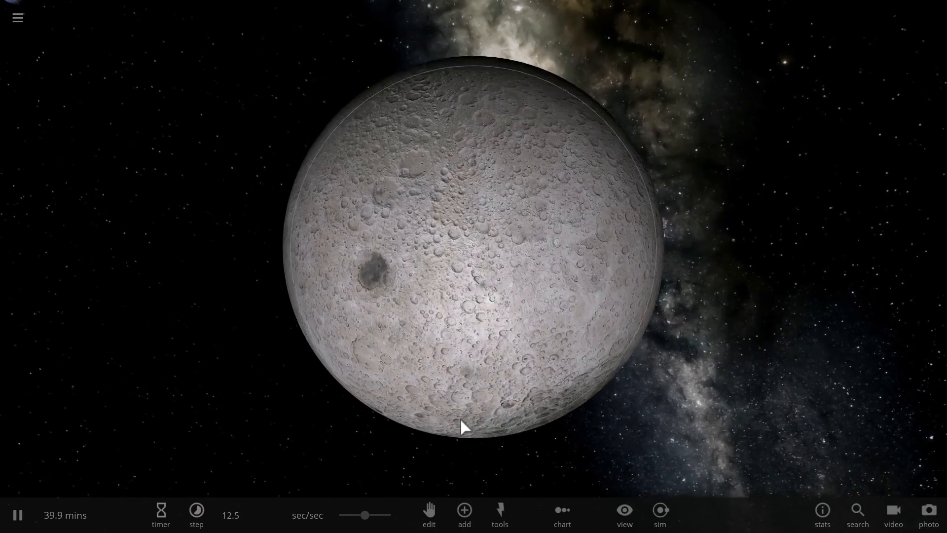
pyautogui.scroll(3)
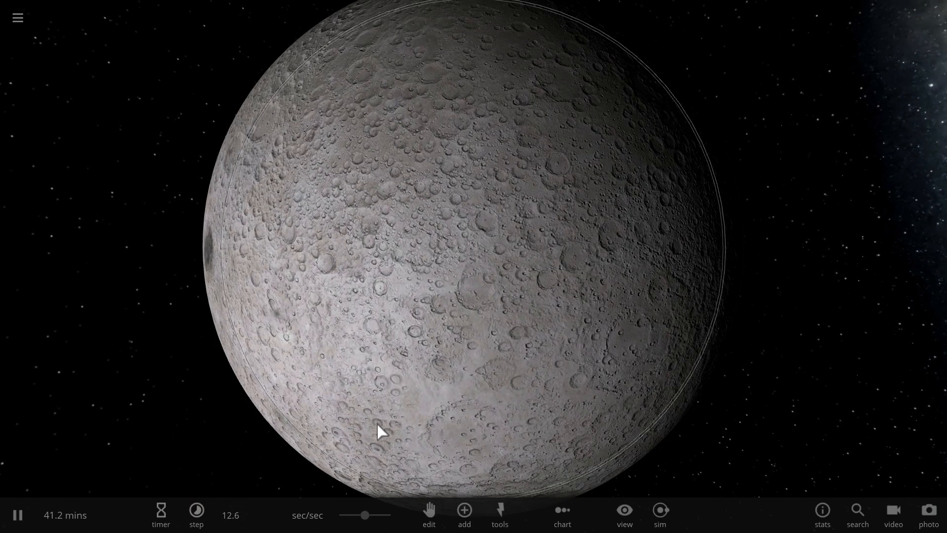
pyautogui.moveTo(337, 382)
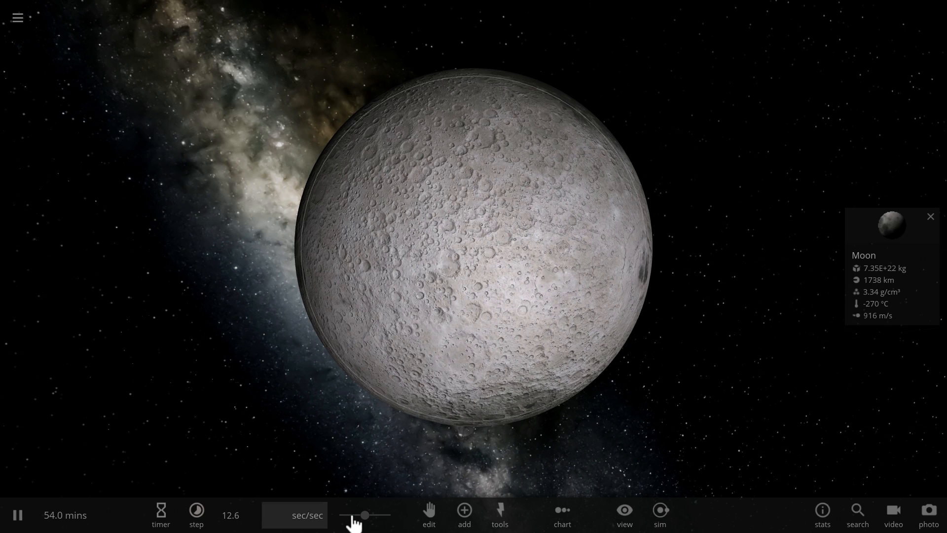
# - Raise time speed to about 1.4 minutes per second and let it pass 1.8 hours
pyautogui.click(196, 509)
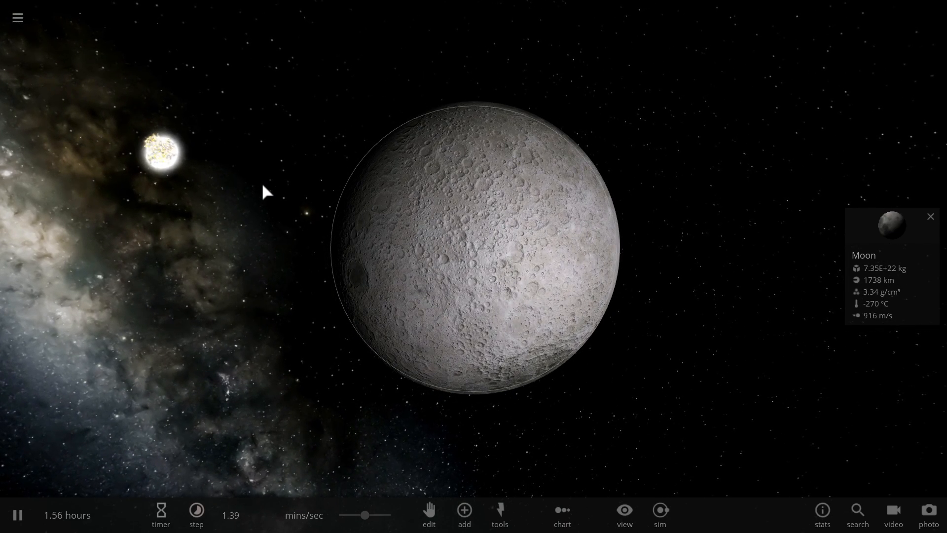
pyautogui.scroll(3)
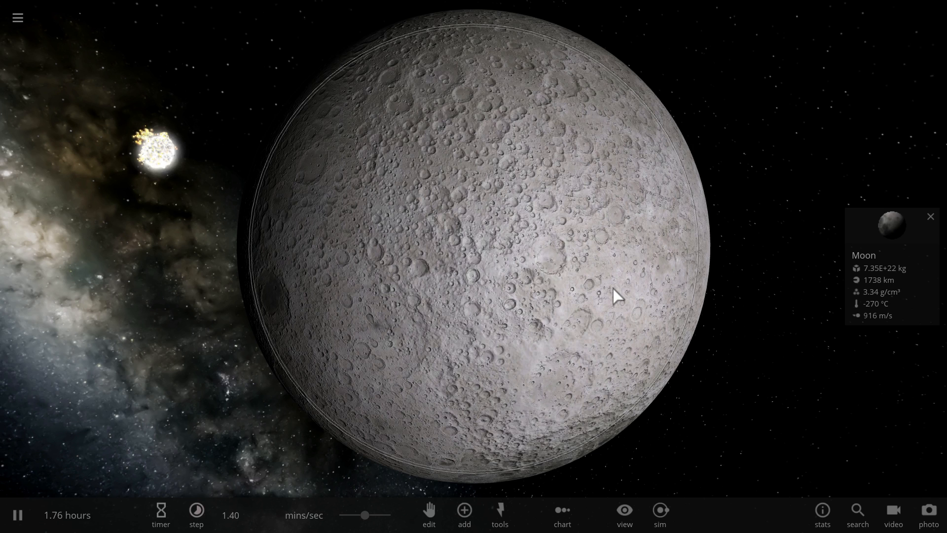
pyautogui.moveTo(783, 330)
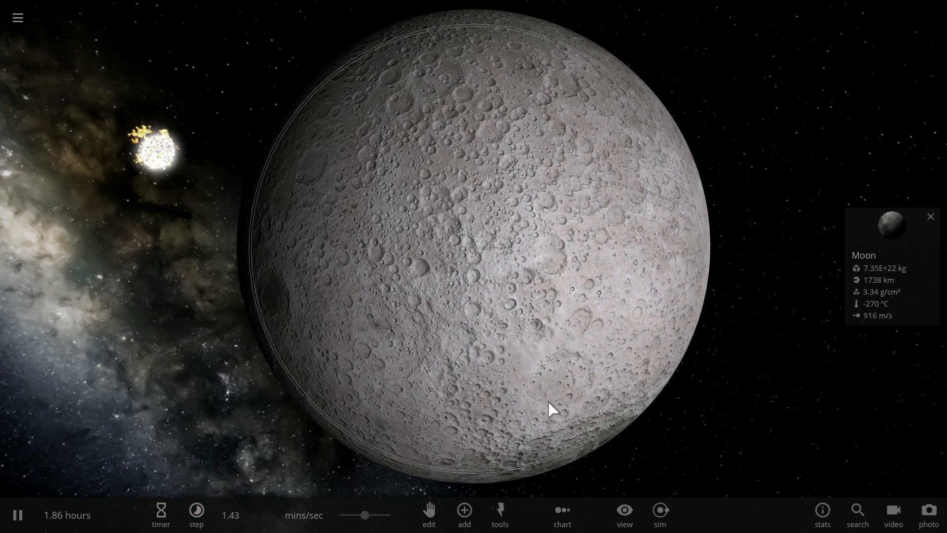
pyautogui.click(428, 514)
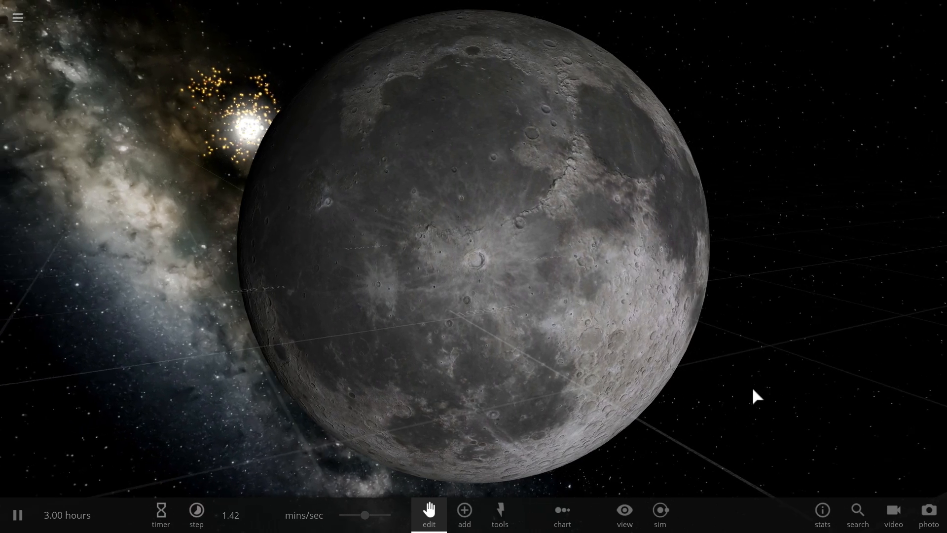
# - Zoom the view toward the Moon's near side with the reference grid shown
pyautogui.scroll(3)
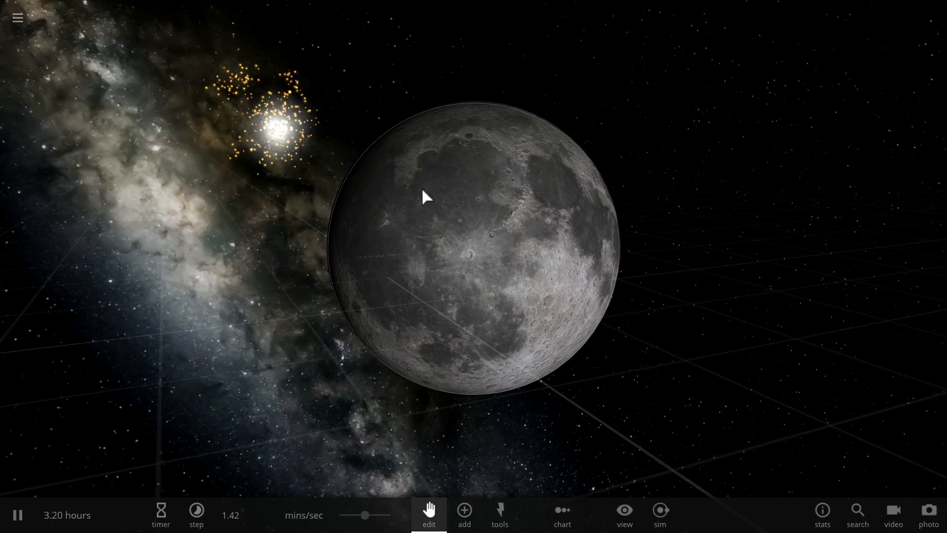
pyautogui.scroll(3)
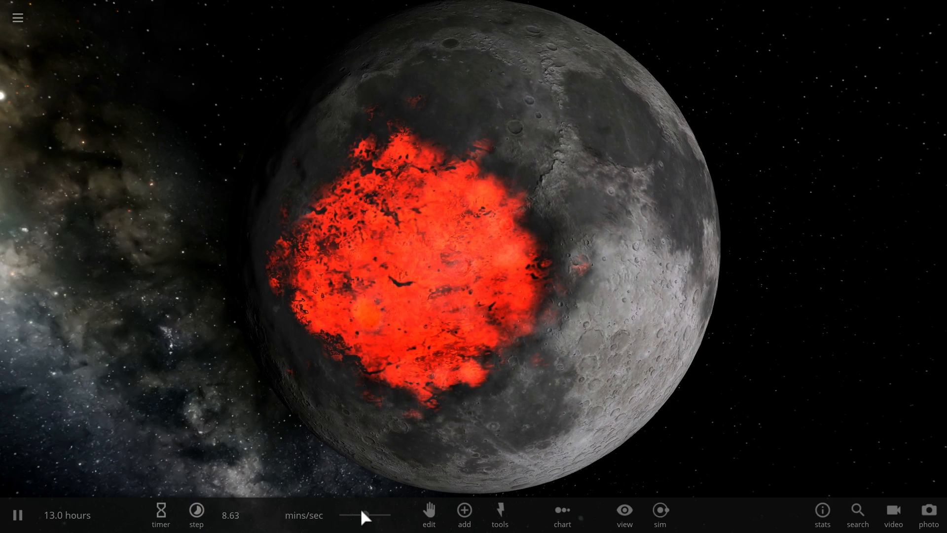
# - Speed the simulation up to hours per second, past 5 days
pyautogui.click(196, 515)
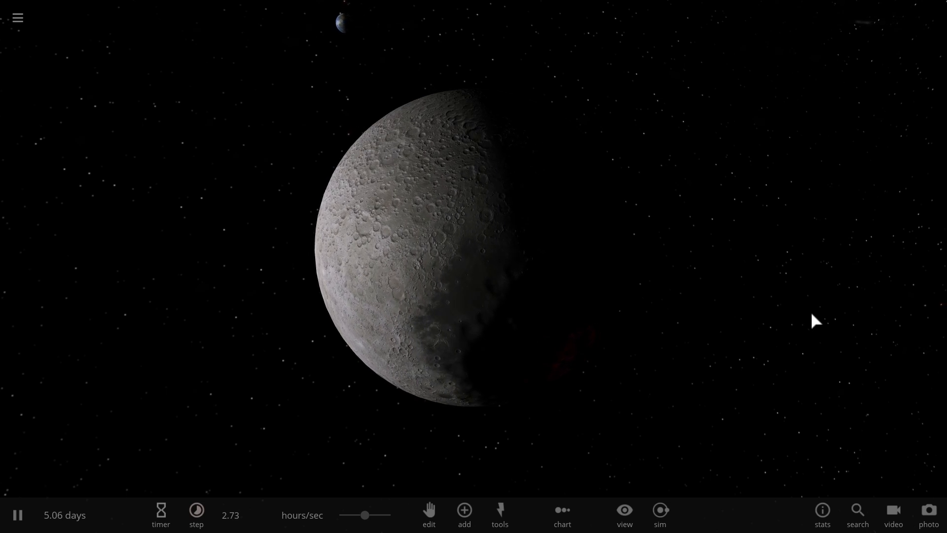
pyautogui.press('space')
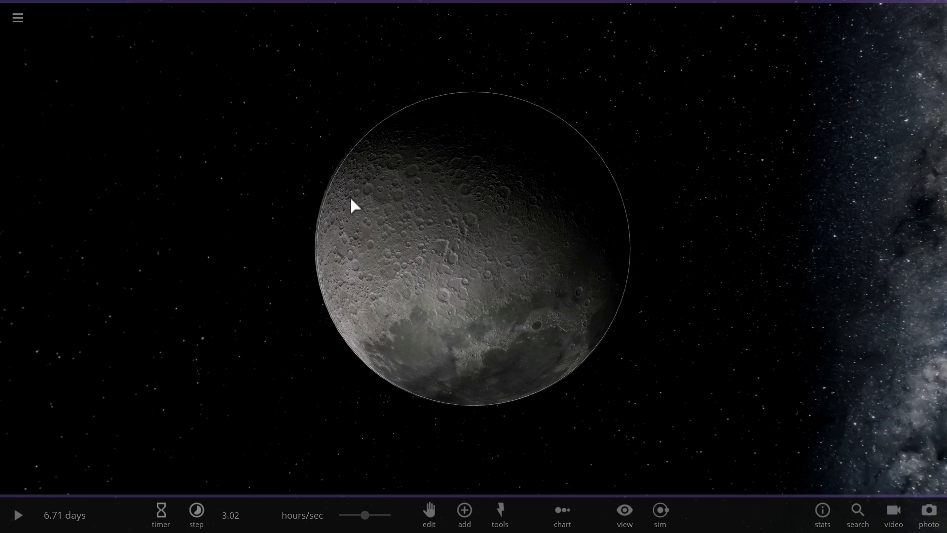
pyautogui.moveTo(555, 143)
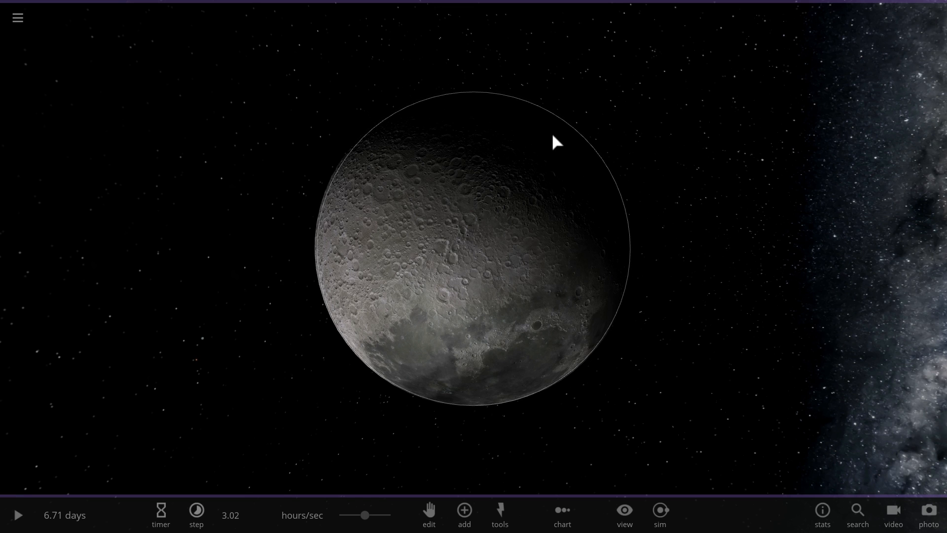
pyautogui.moveTo(474, 168)
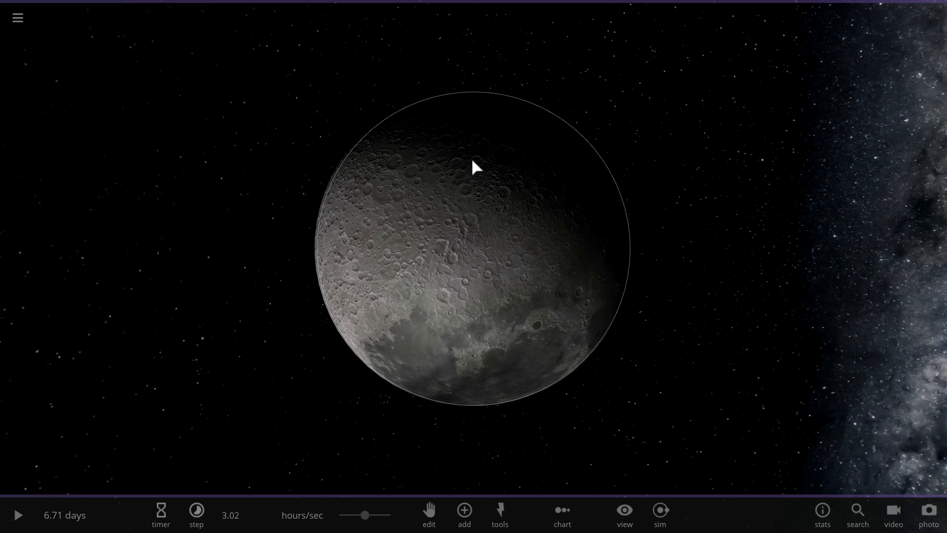
pyautogui.moveTo(492, 190)
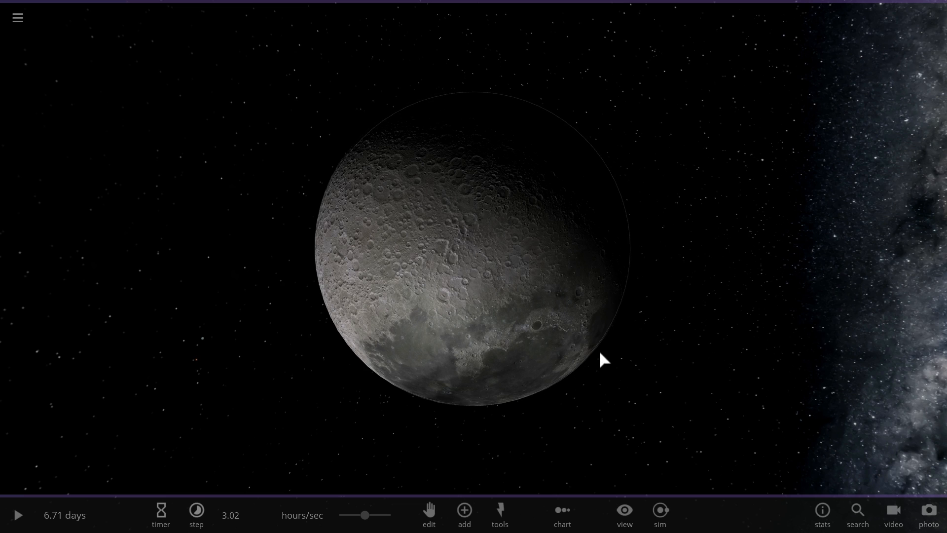
pyautogui.moveTo(557, 244)
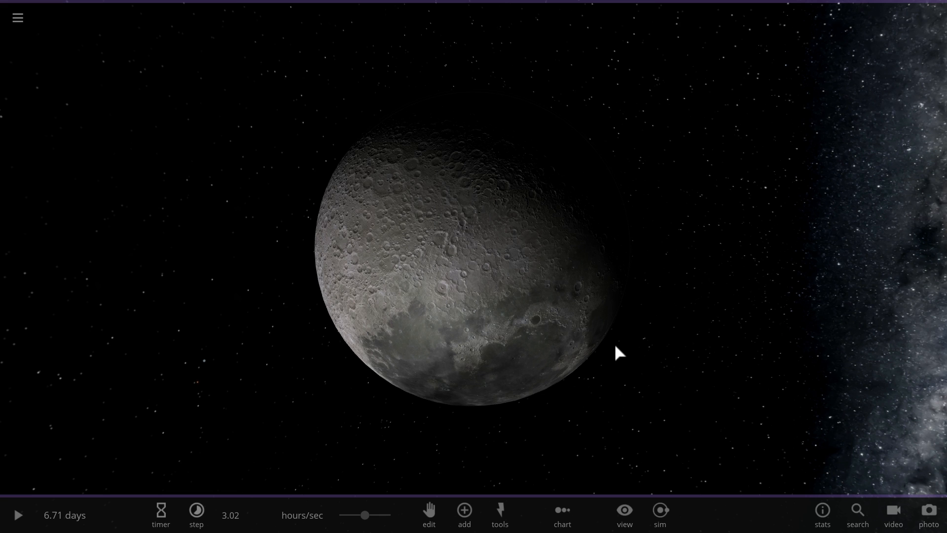
# - Zoom in on the red-glowing Moon at 9.69 days
pyautogui.scroll(3)
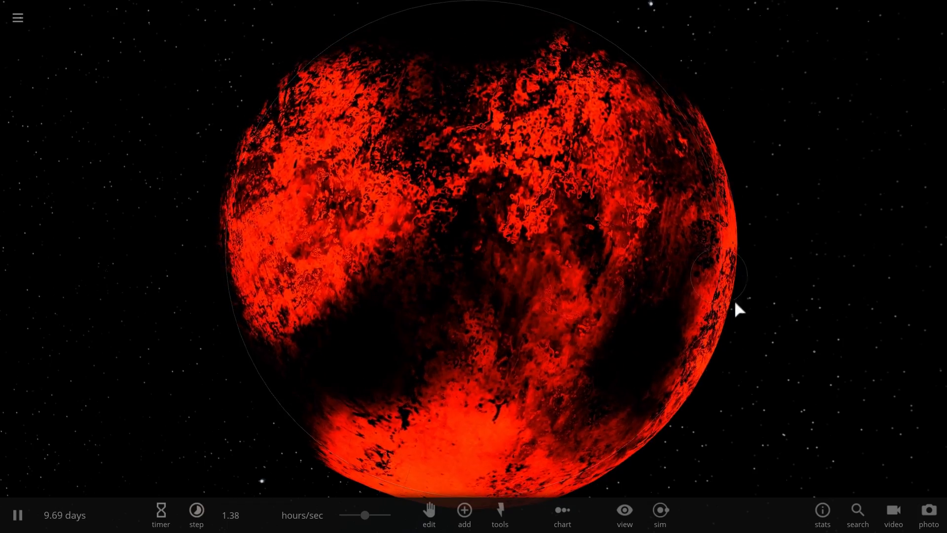
# - Resume the simulation until the Moon cools to grey with dark maria at 22.4 days
pyautogui.press('space')
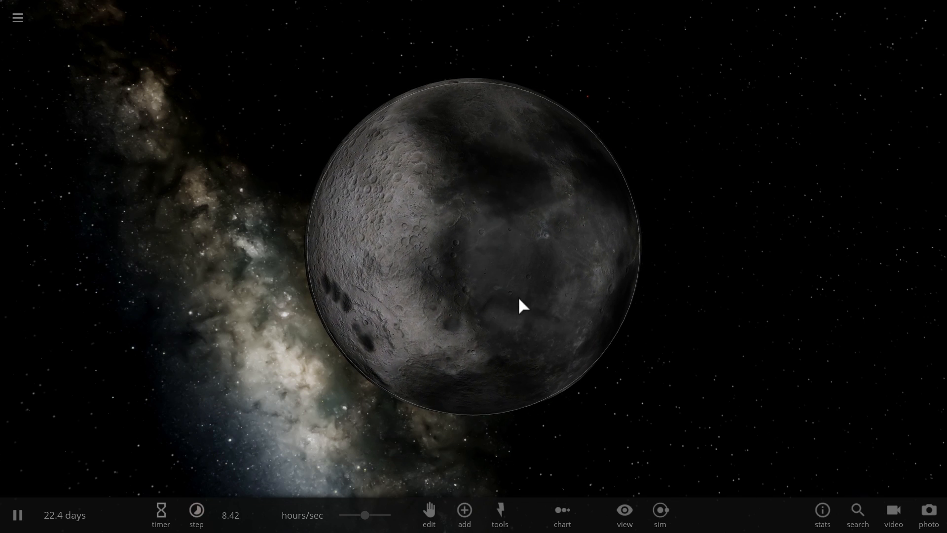
# - Open the Moon's composition details: 13.6% iron, 85.4% silicate, 1% water
pyautogui.click(520, 304)
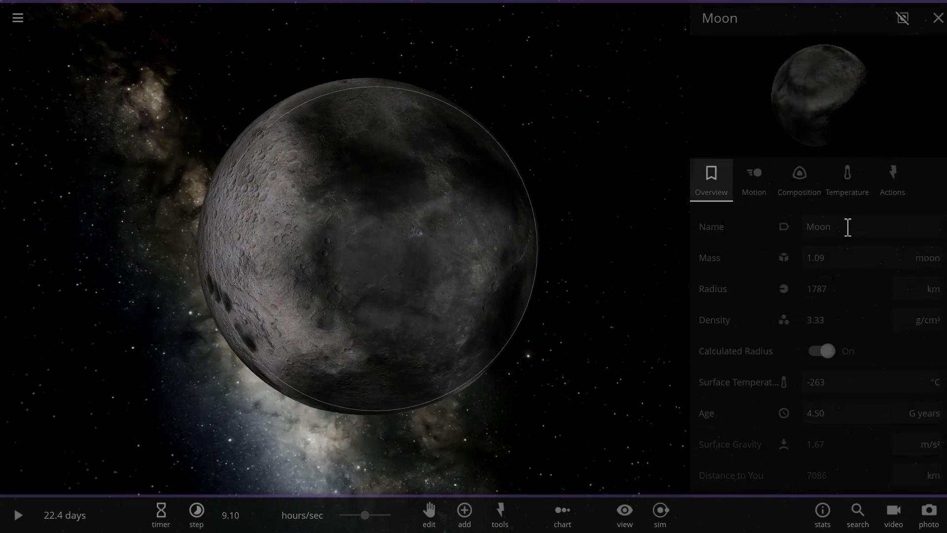
pyautogui.click(798, 179)
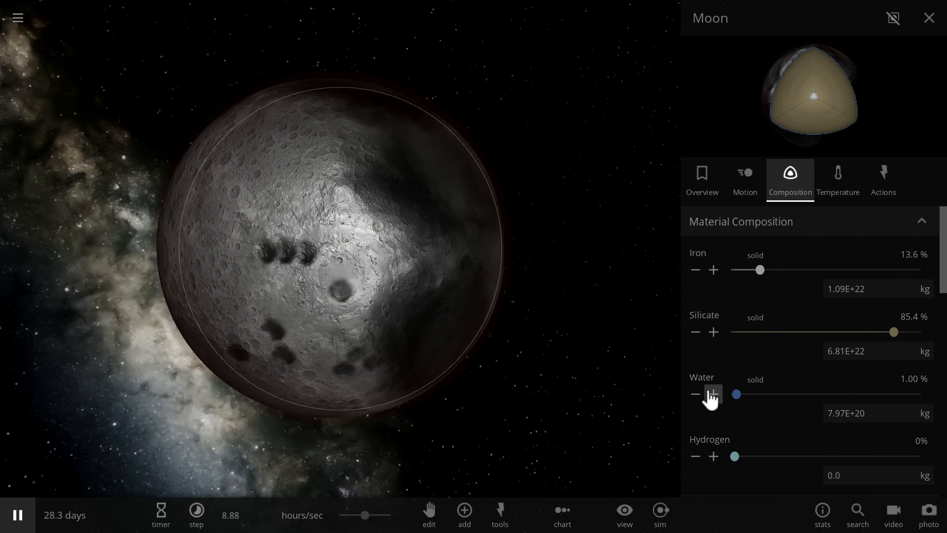
pyautogui.moveTo(743, 180)
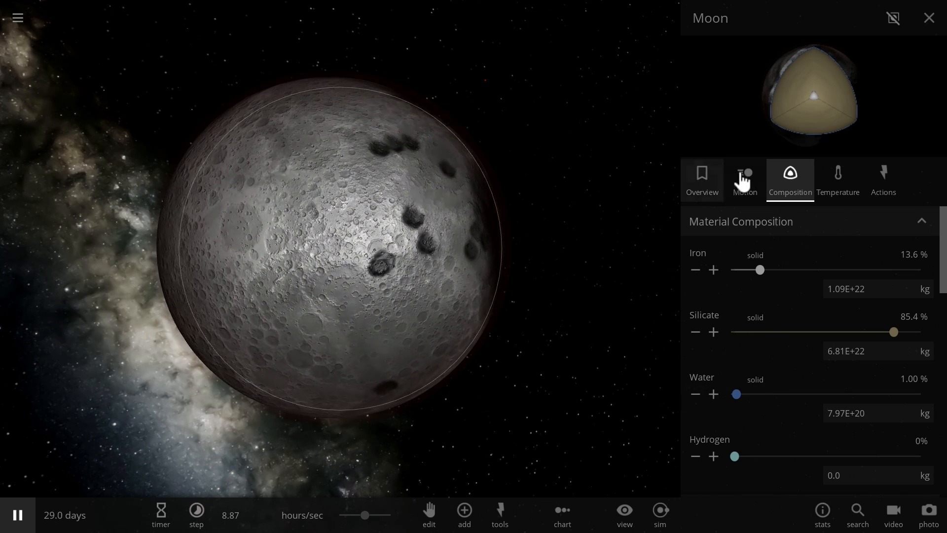
# - Give the Moon a 2-atm atmosphere in its Temperature settings, then close the details panel
pyautogui.click(837, 180)
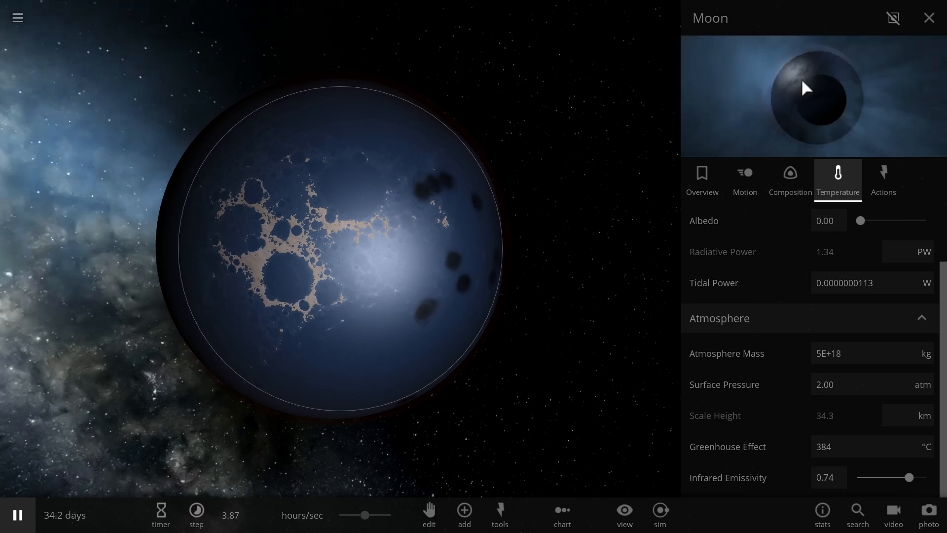
pyautogui.moveTo(928, 19)
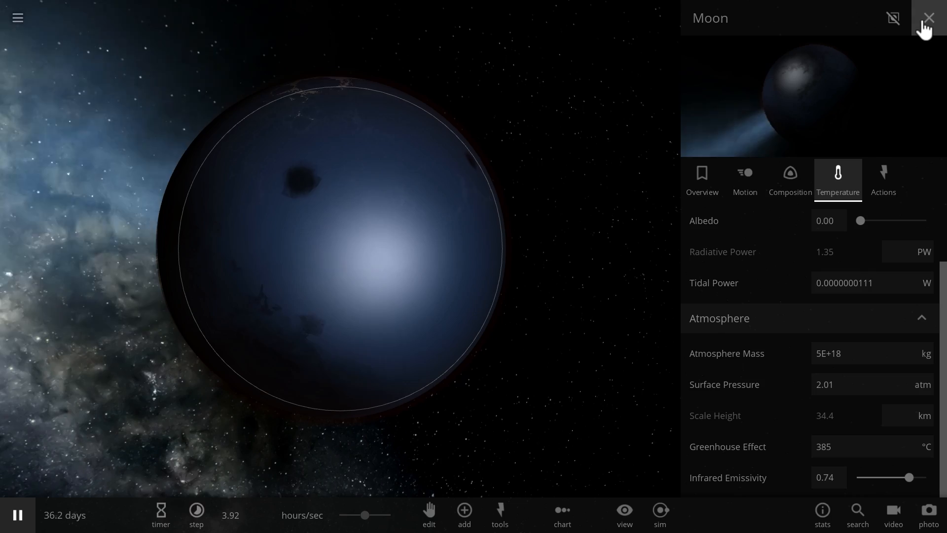
pyautogui.click(929, 18)
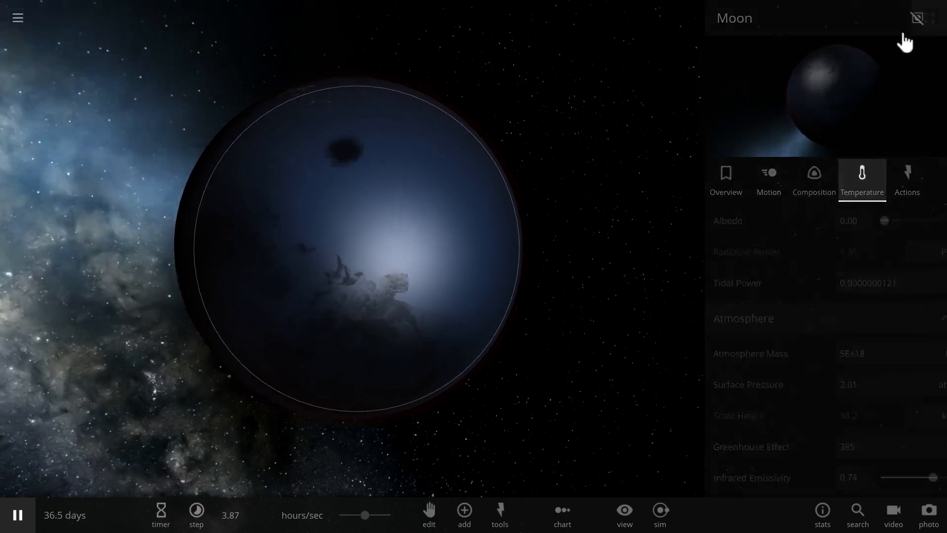
pyautogui.click(917, 18)
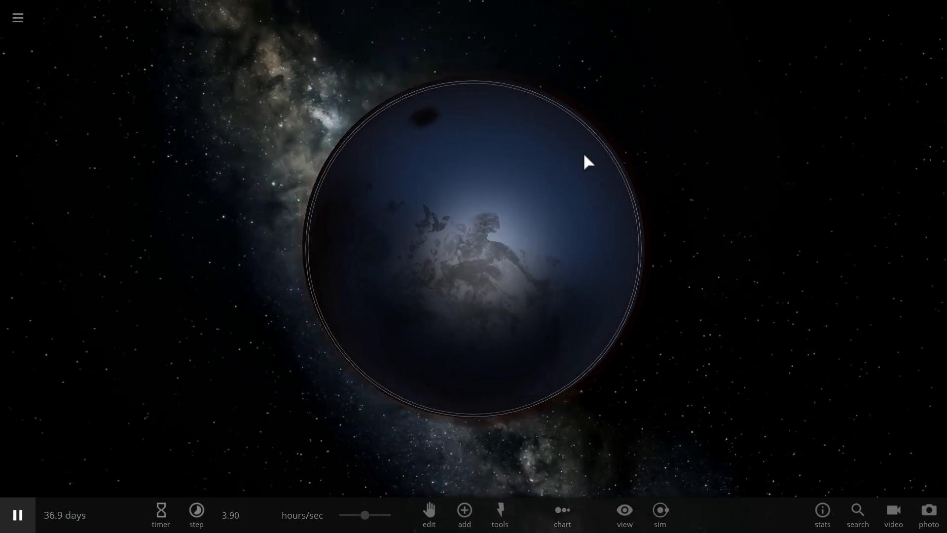